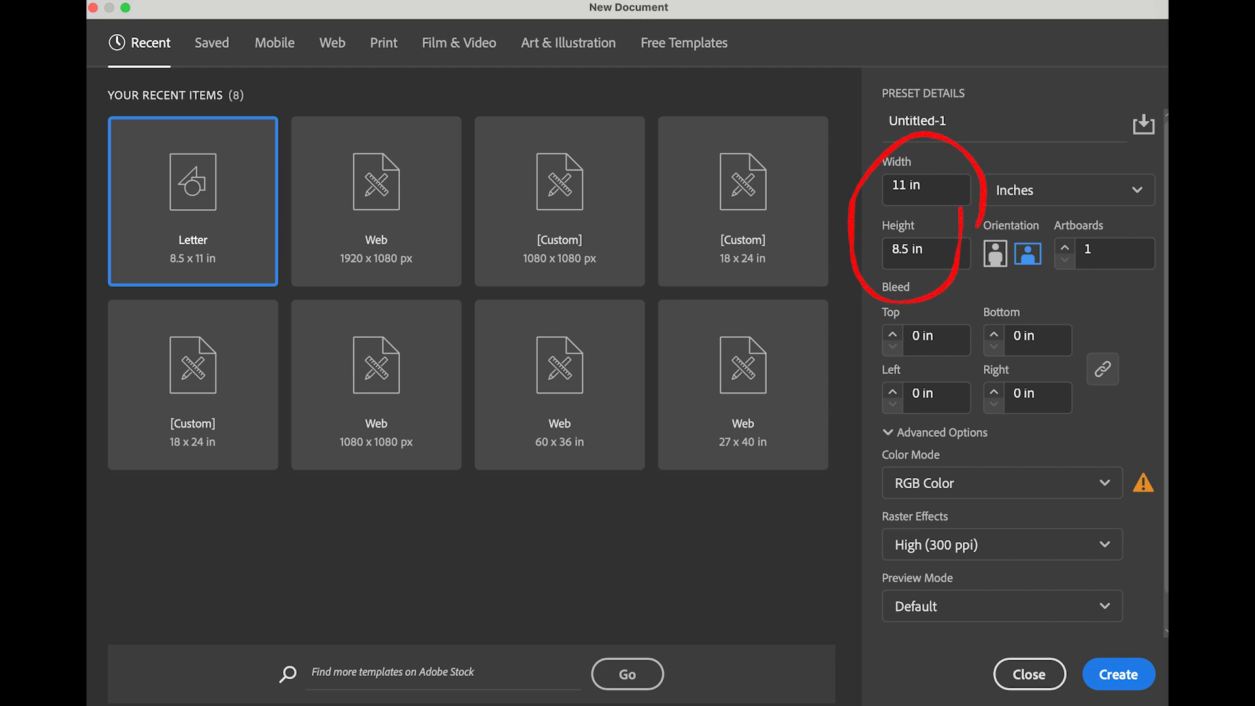
# Create an 11 × 8.5 in document and draw a 360 × 360 pt square on the artboard
pyautogui.click(1117, 674)
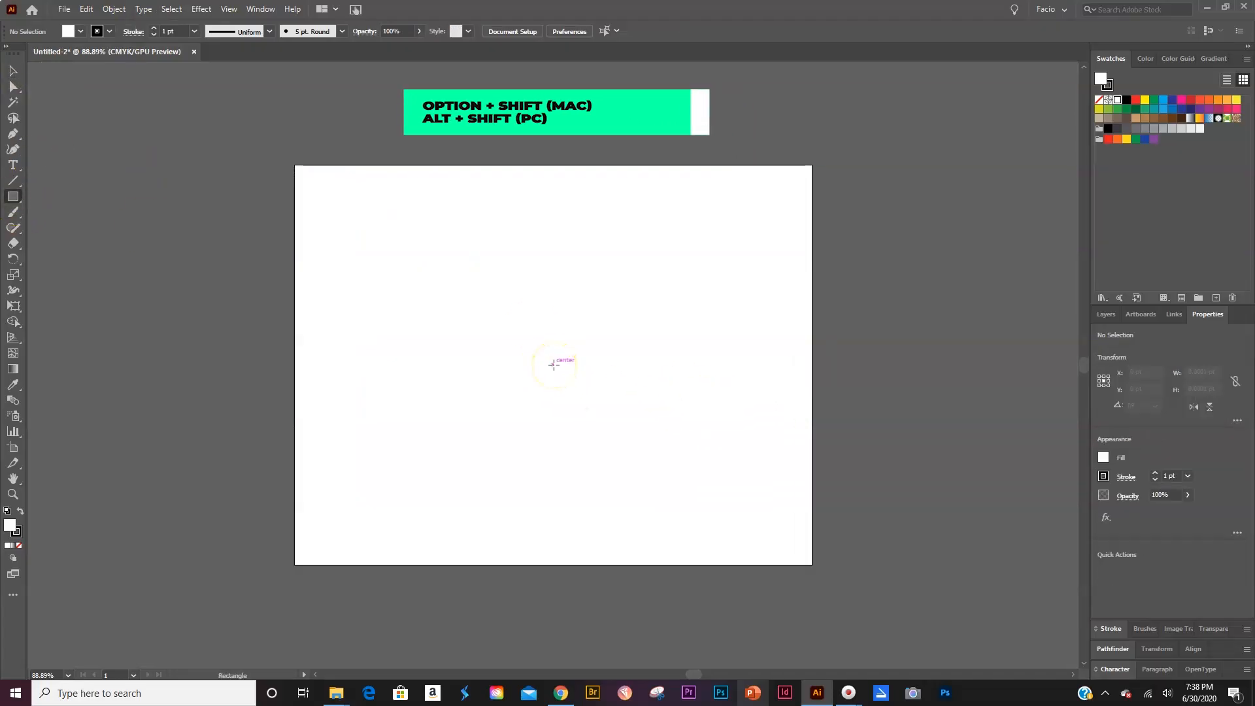
pyautogui.moveTo(551, 364); pyautogui.dragTo(636, 510)
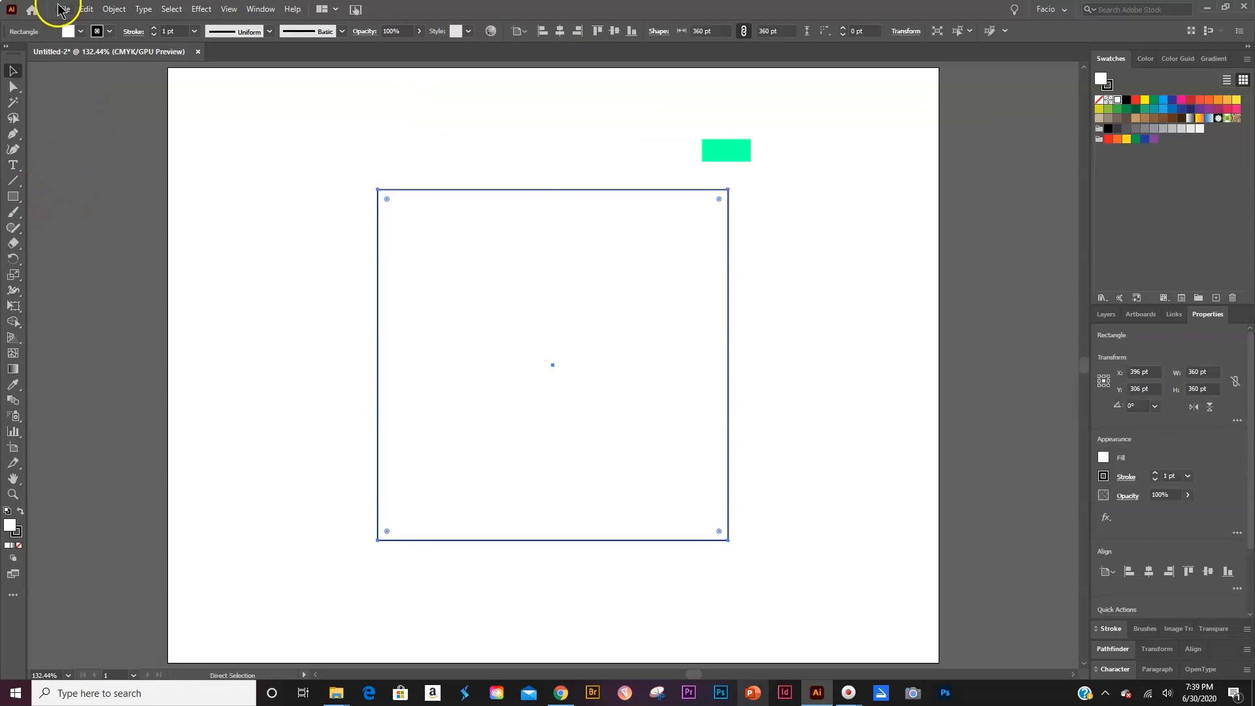
# Use Split Into Grid to divide the square into 12 rows and 12 columns
pyautogui.click(114, 9)
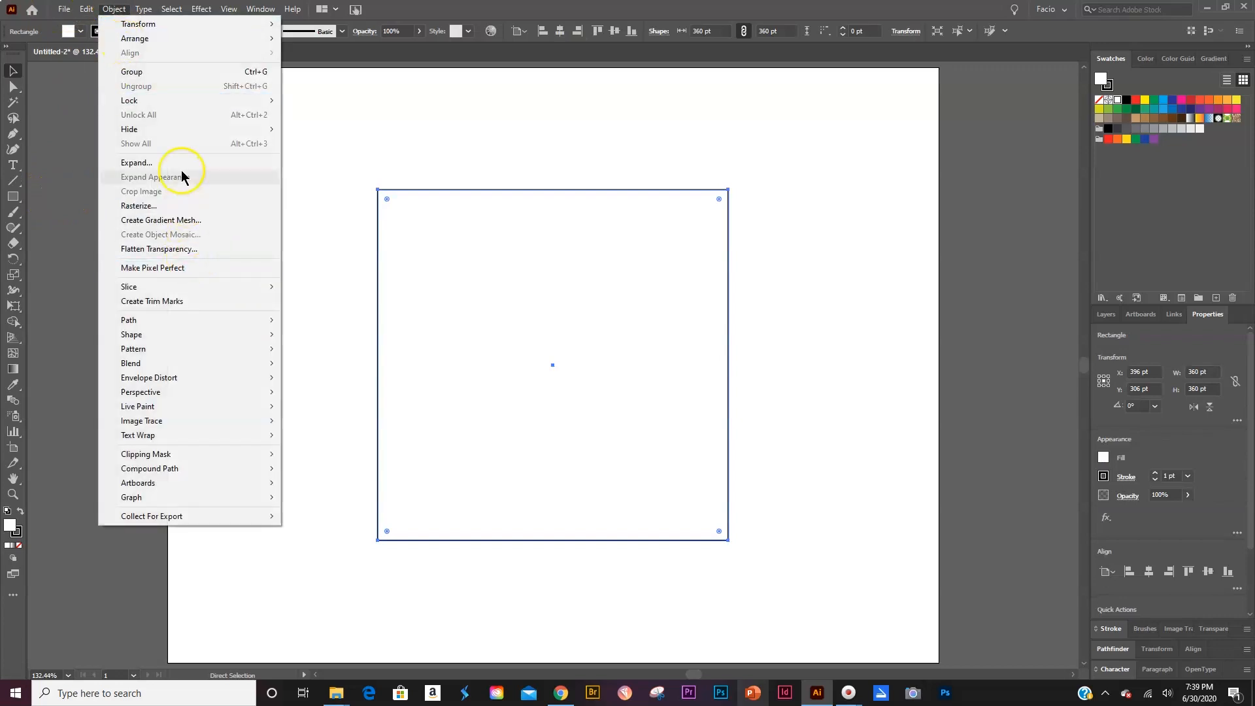
pyautogui.moveTo(129, 320)
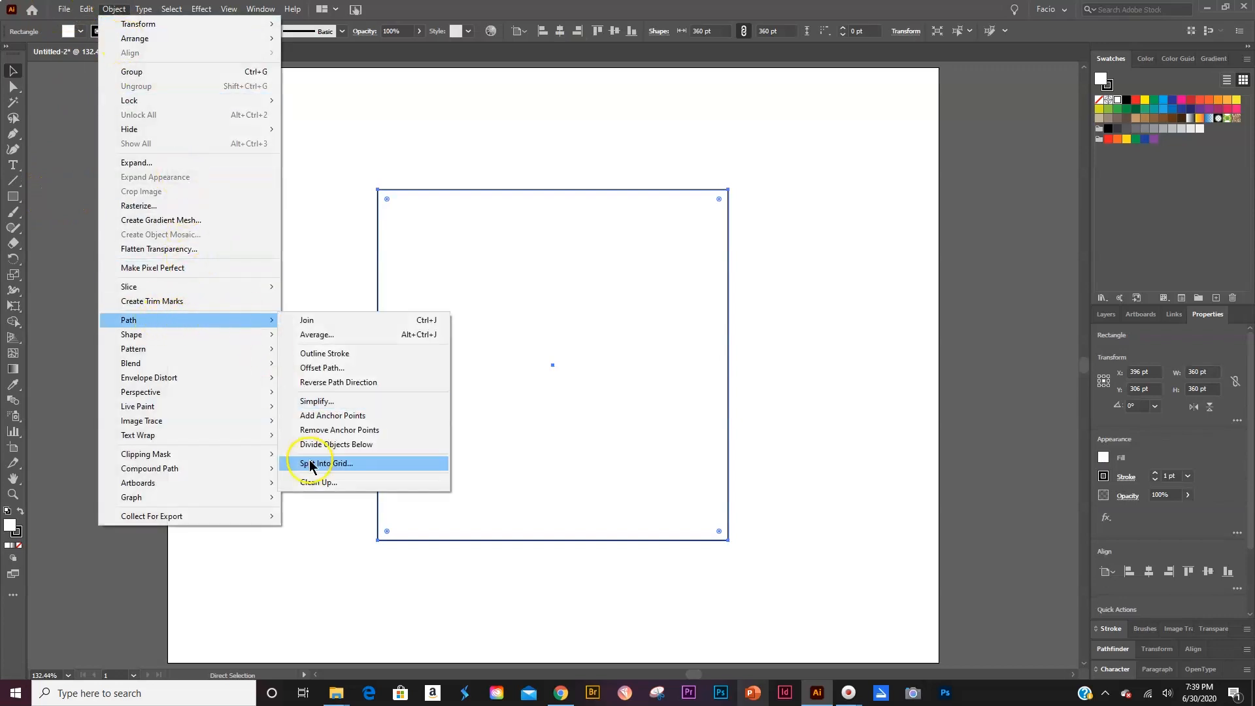
pyautogui.click(325, 463)
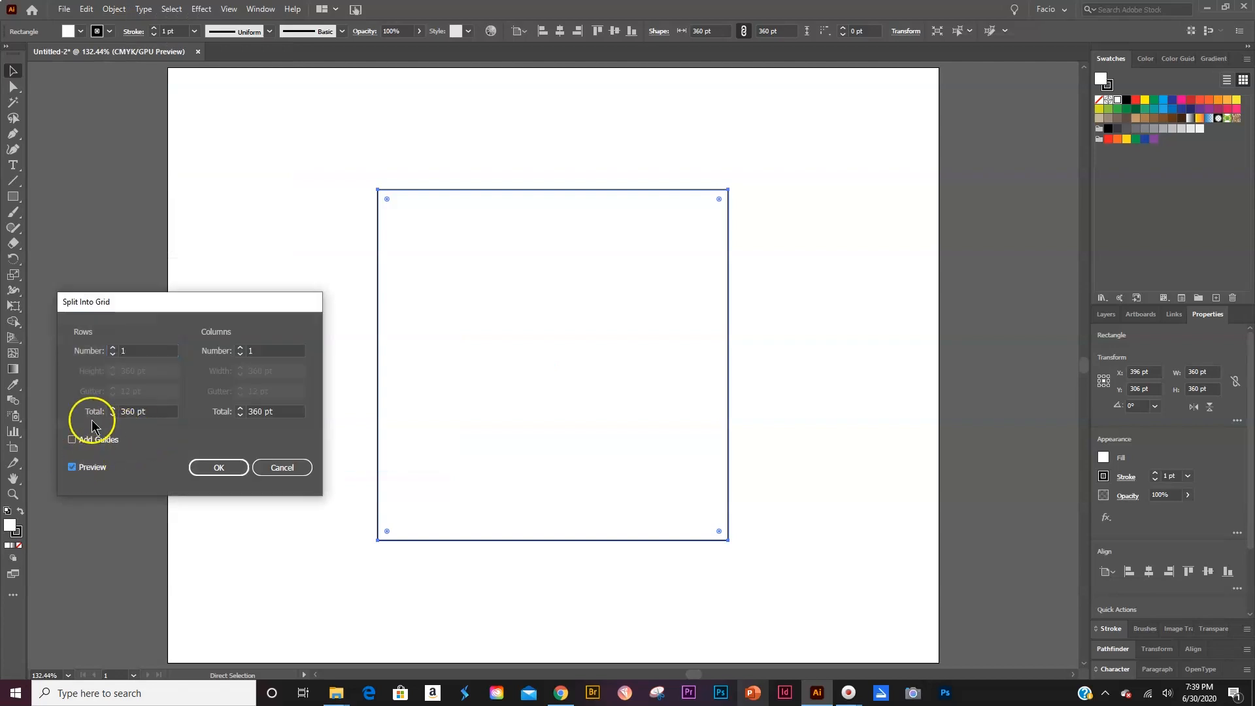
pyautogui.write('8')
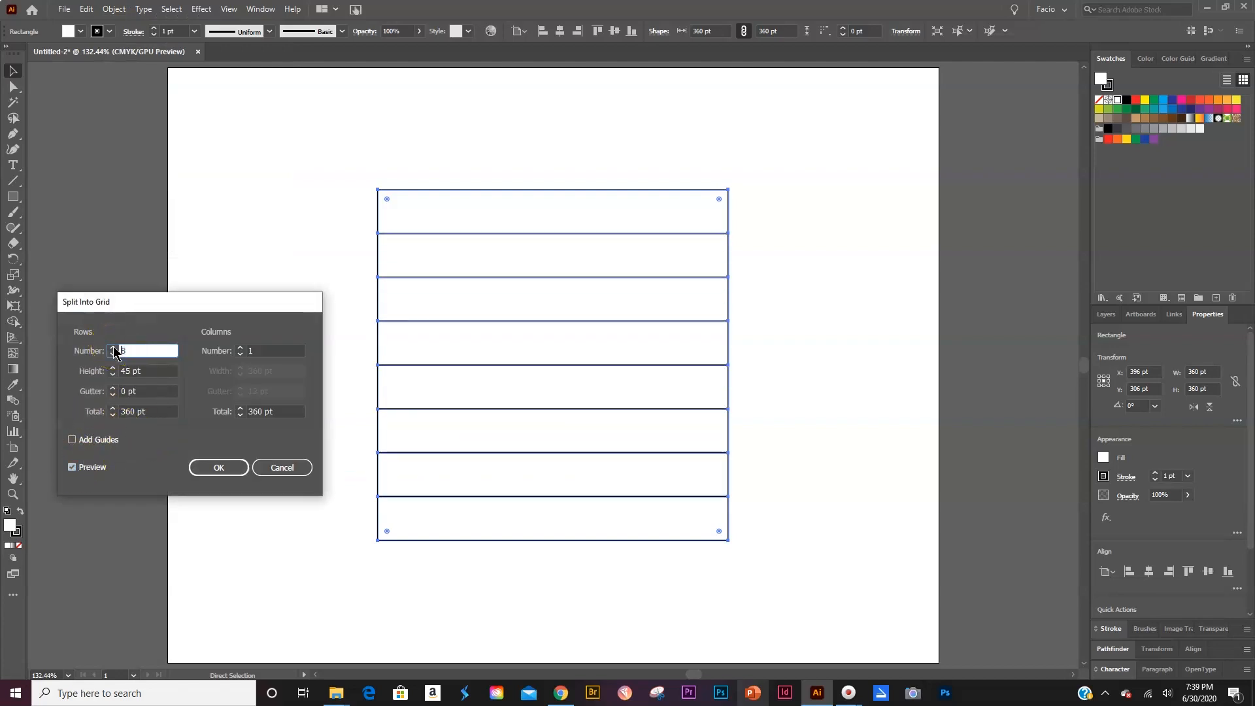
pyautogui.write('12')
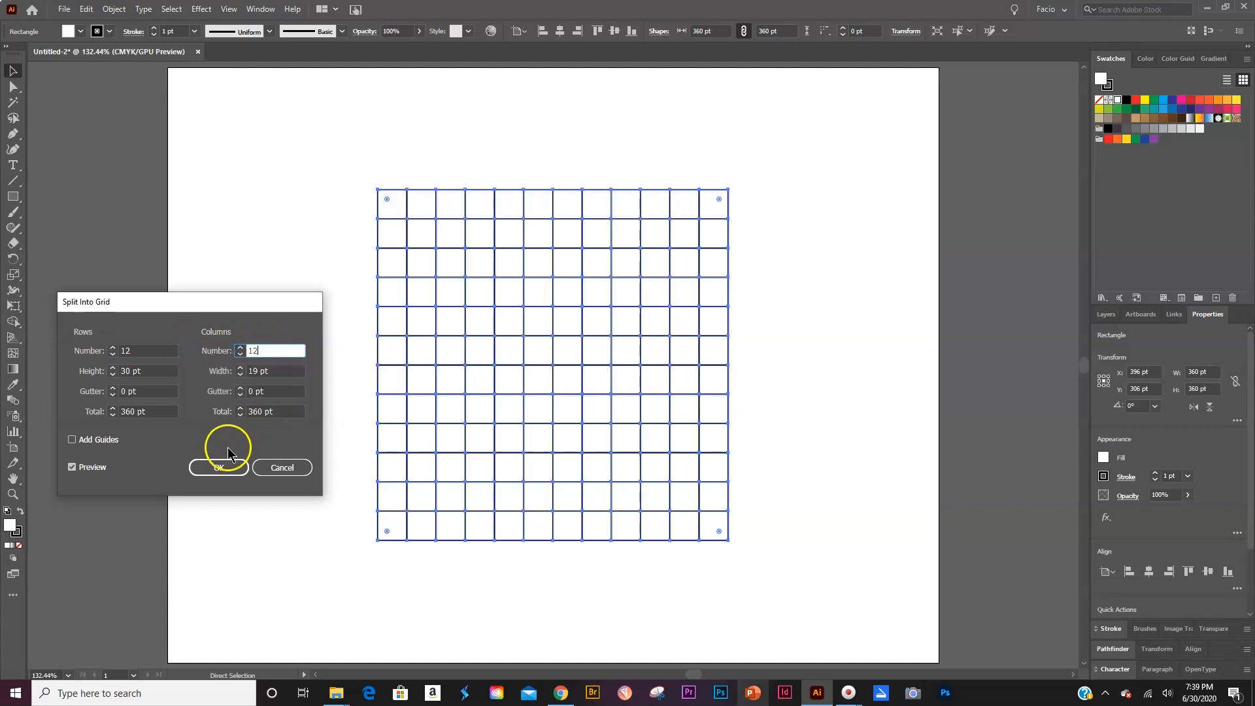
pyautogui.click(218, 468)
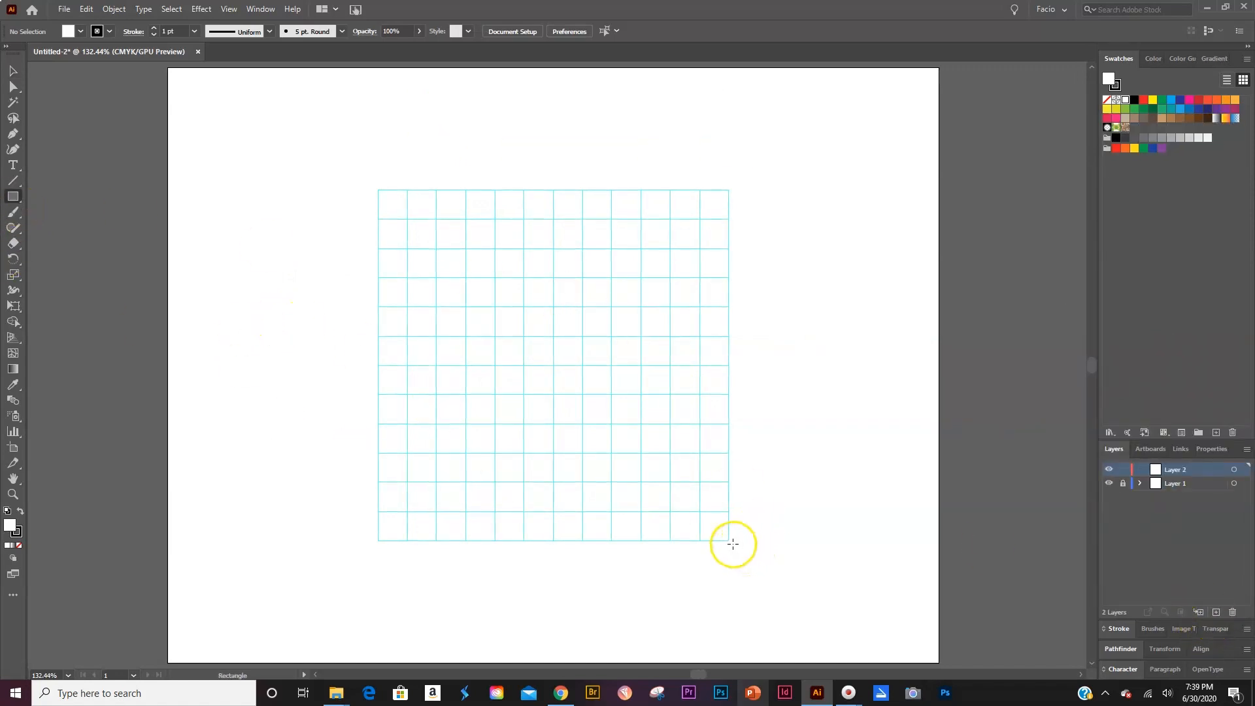
# Drag a type area over the grid and enter 'im trying to make it'
pyautogui.moveTo(732, 544); pyautogui.dragTo(420, 206)
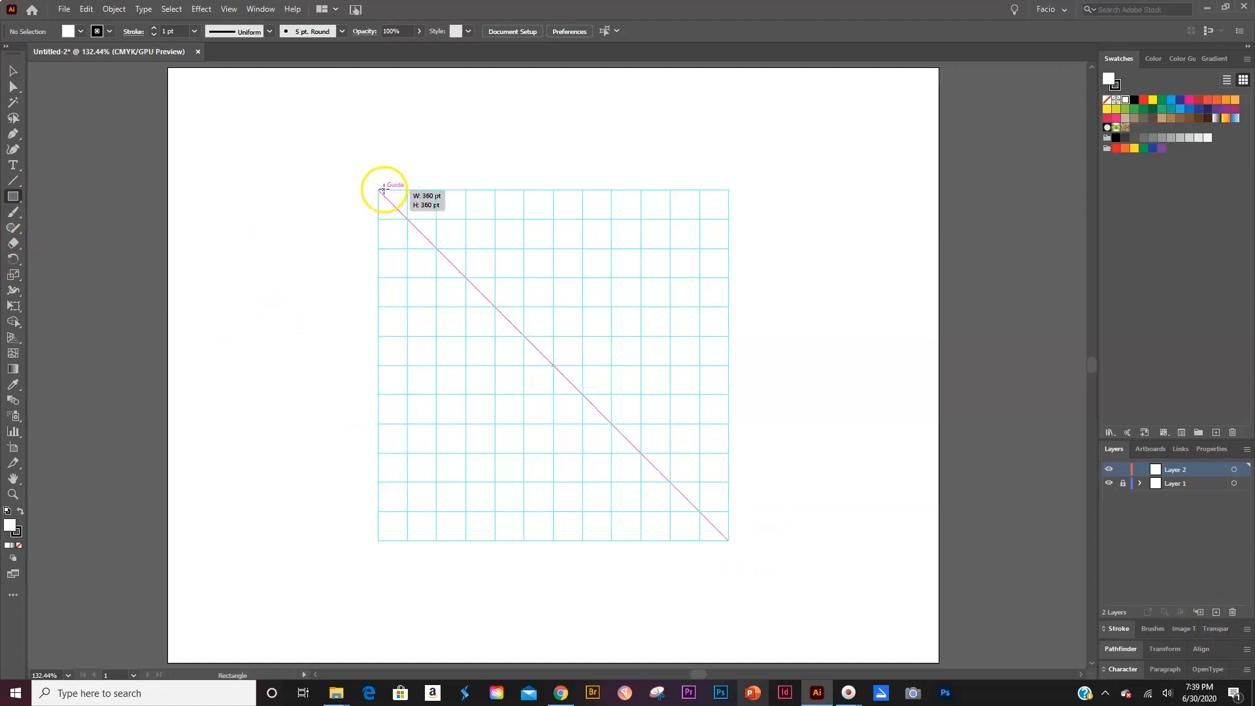
pyautogui.write('im trying to make it now')
pyautogui.write('Europa')
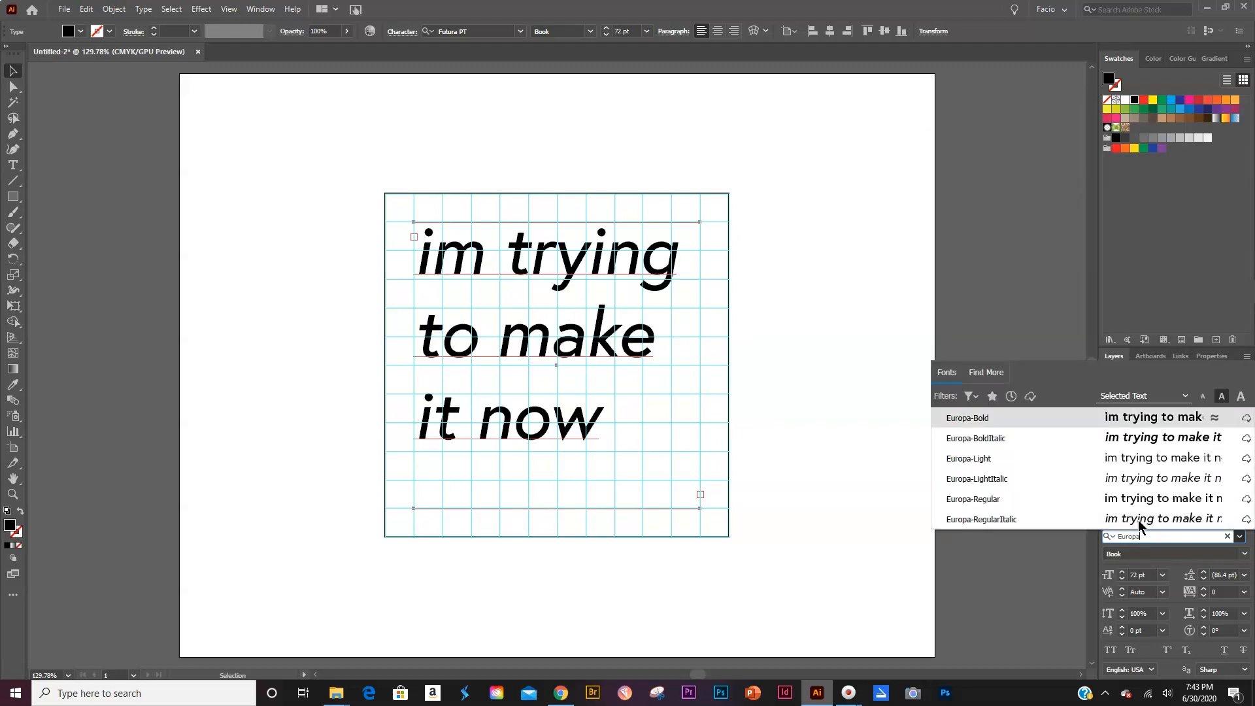
# Set the phrase in Europa-Bold at 27 pt, then start renaming a layer
pyautogui.click(968, 417)
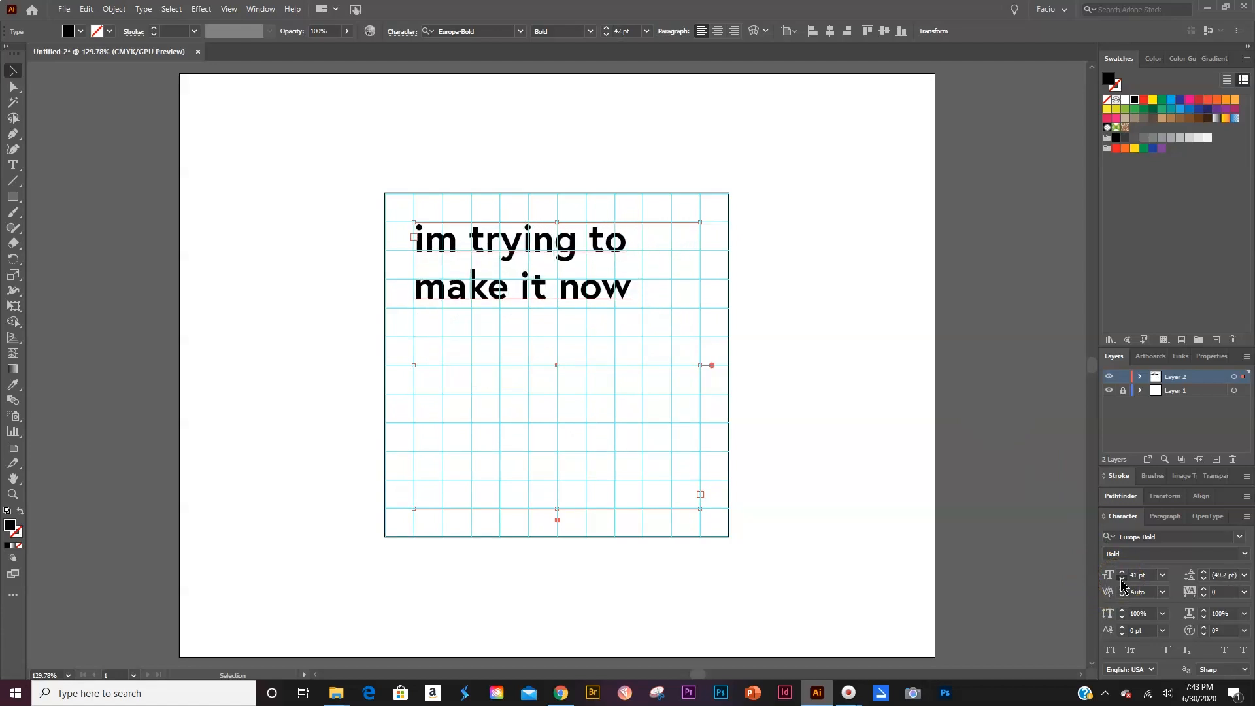
pyautogui.click(1122, 578)
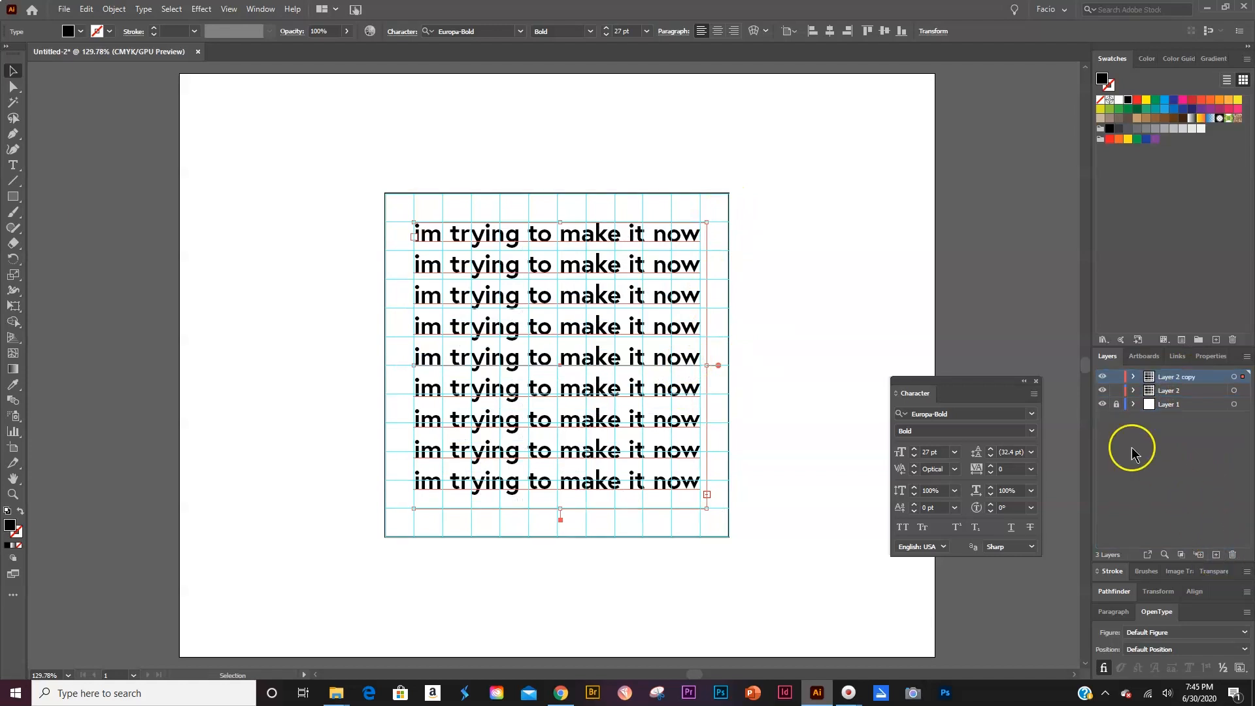
pyautogui.doubleClick(1168, 404)
pyautogui.write('Guides')
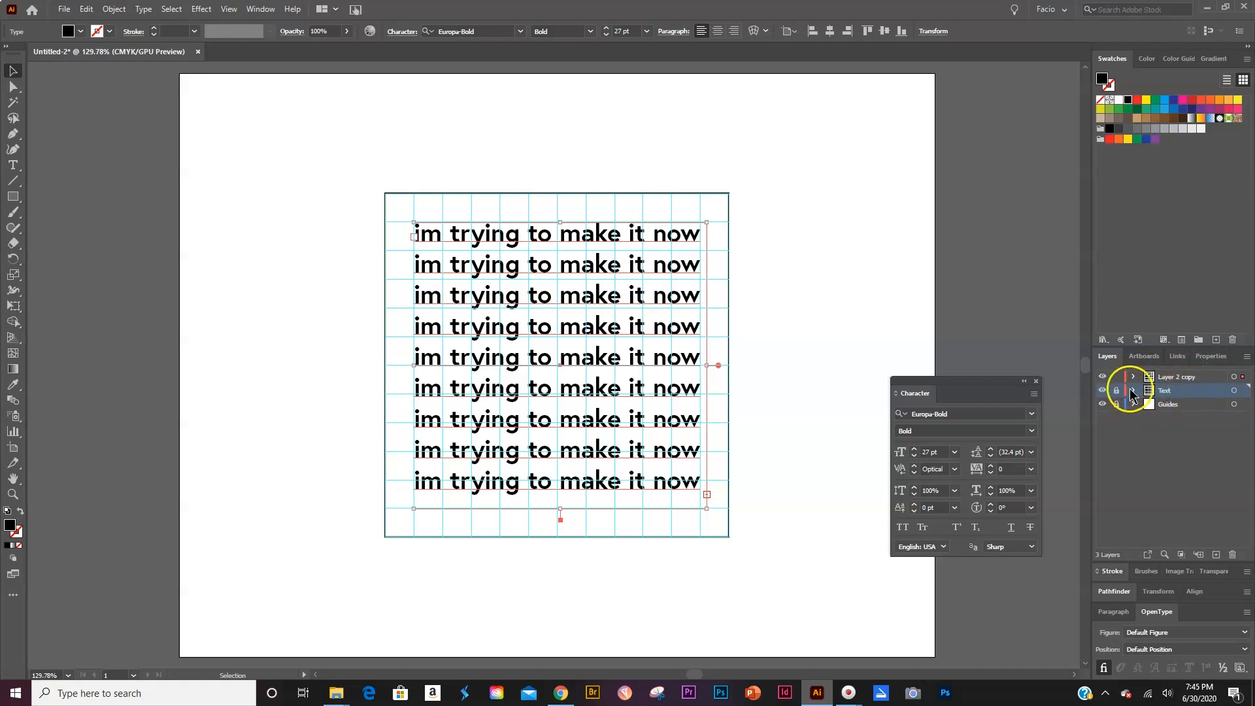
# Rename the copied text layer 'txt outln' and expand its type into outlines
pyautogui.doubleClick(1176, 377)
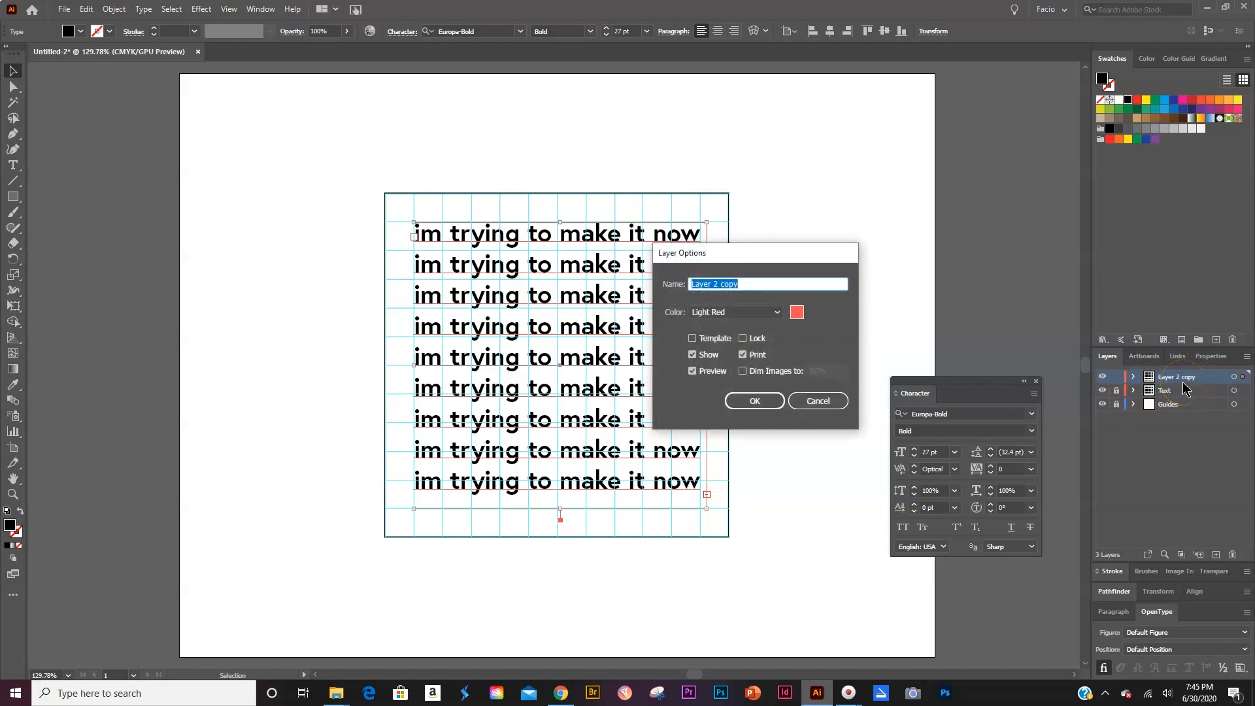
pyautogui.write('txt outln')
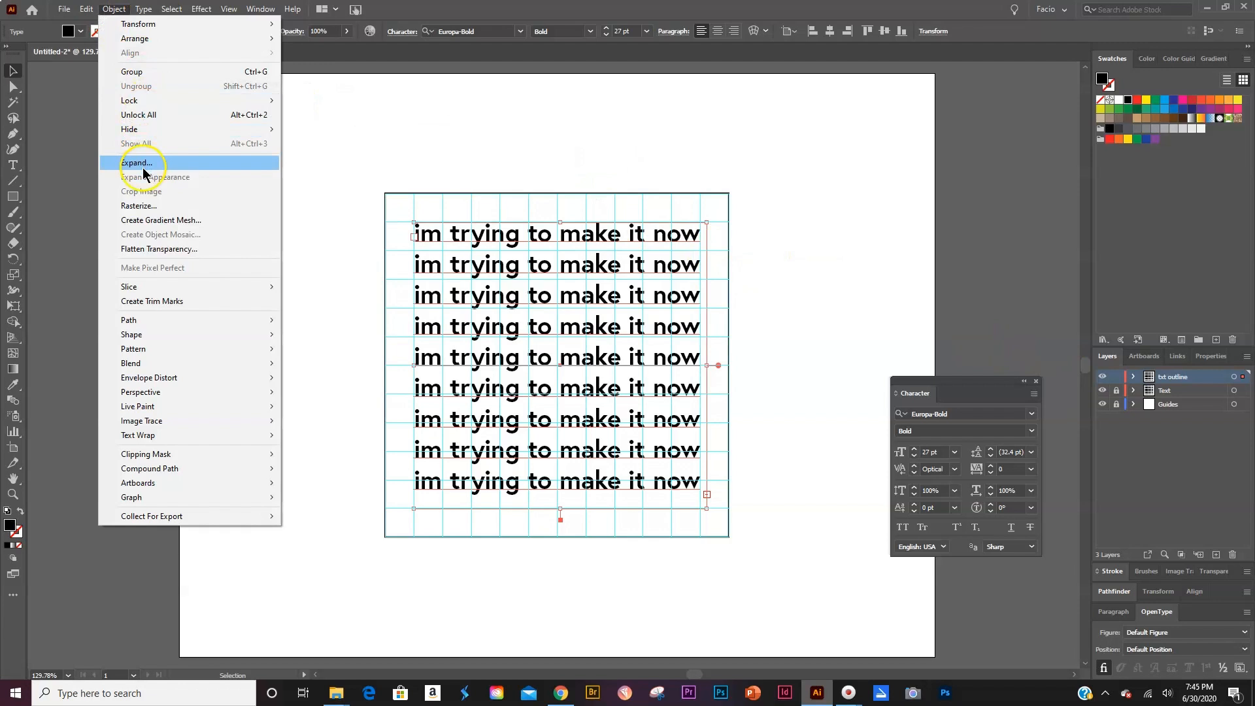
pyautogui.click(137, 162)
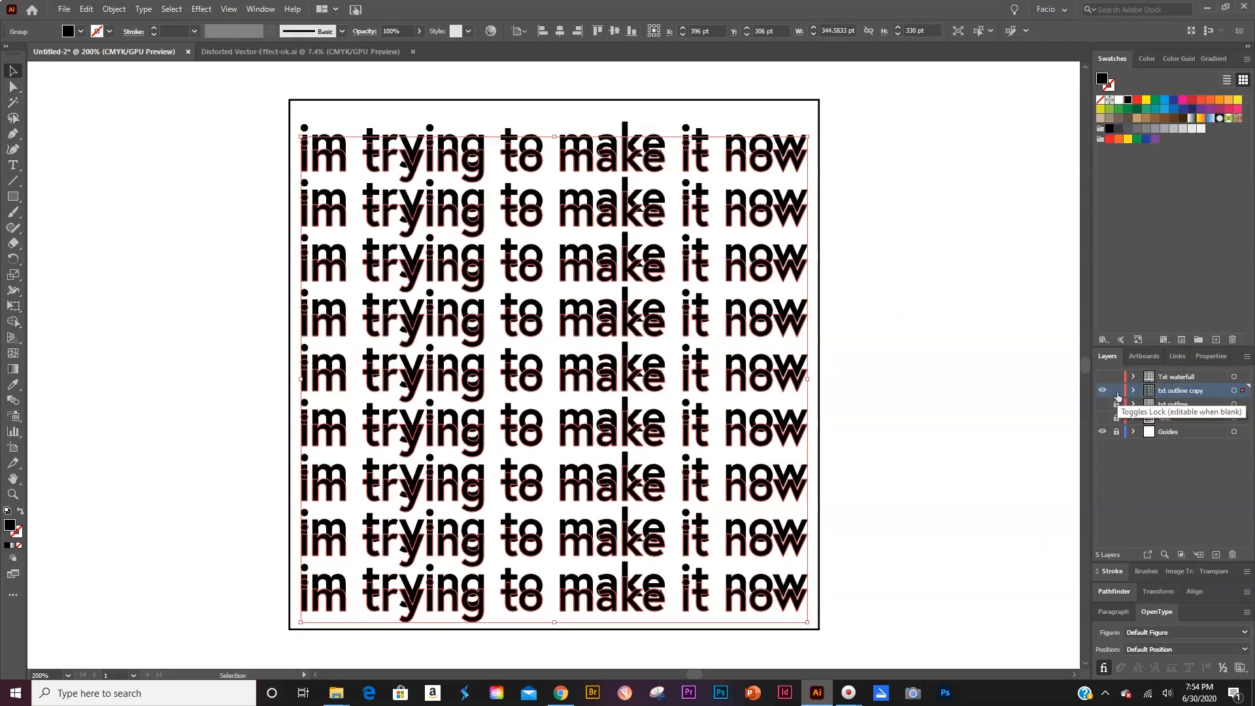
# Lock the txt outline layer in the Layers panel
pyautogui.click(1133, 390)
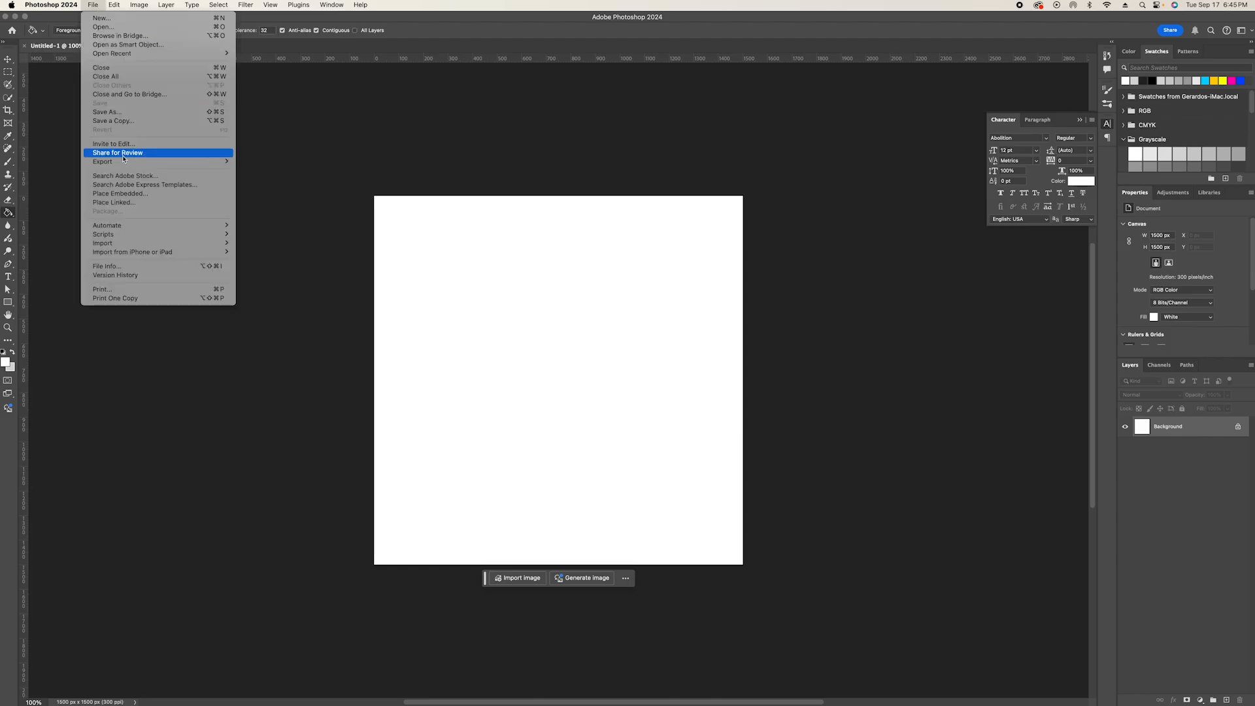
# Place the Illustrator .ai type artwork into the square canvas as an embedded smart object
pyautogui.click(121, 193)
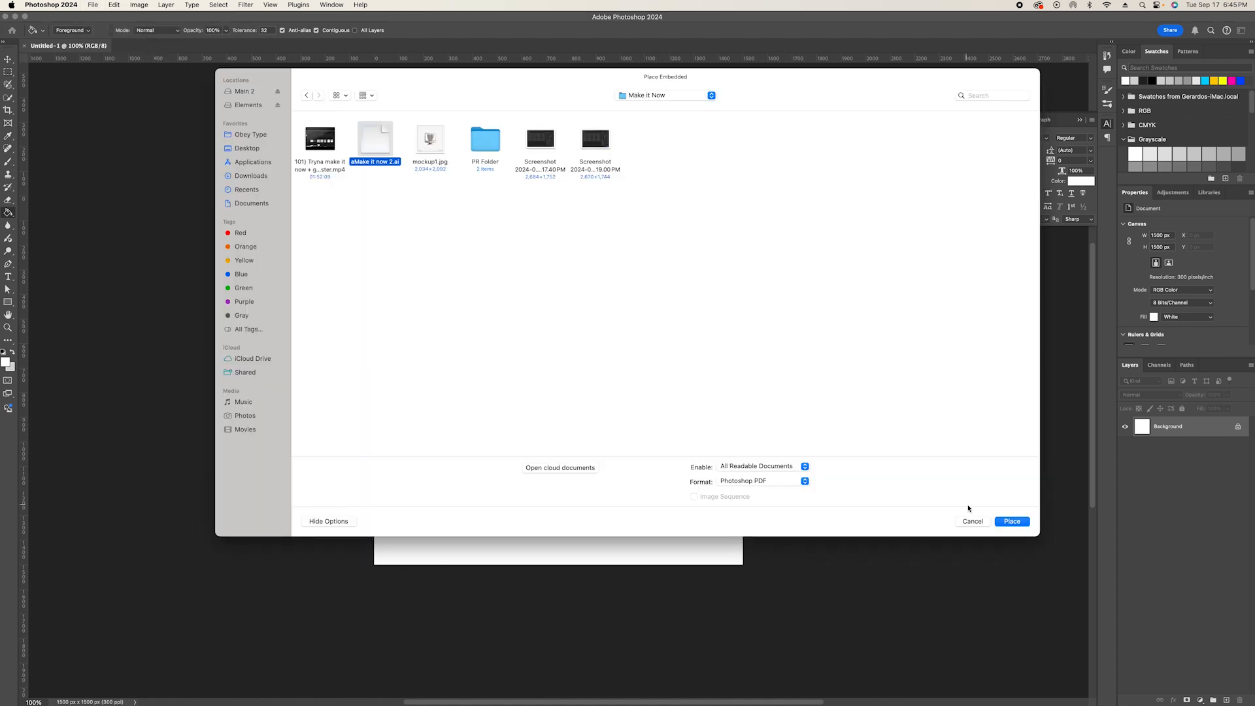
pyautogui.click(1011, 521)
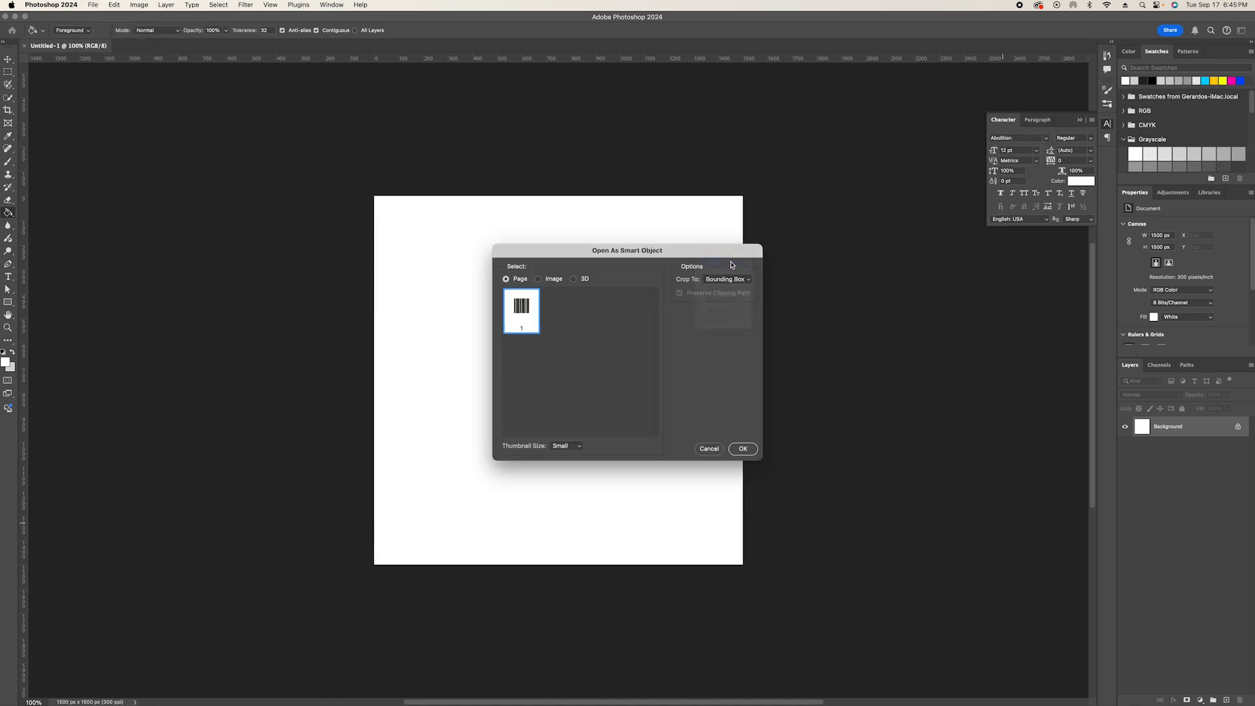
pyautogui.click(742, 448)
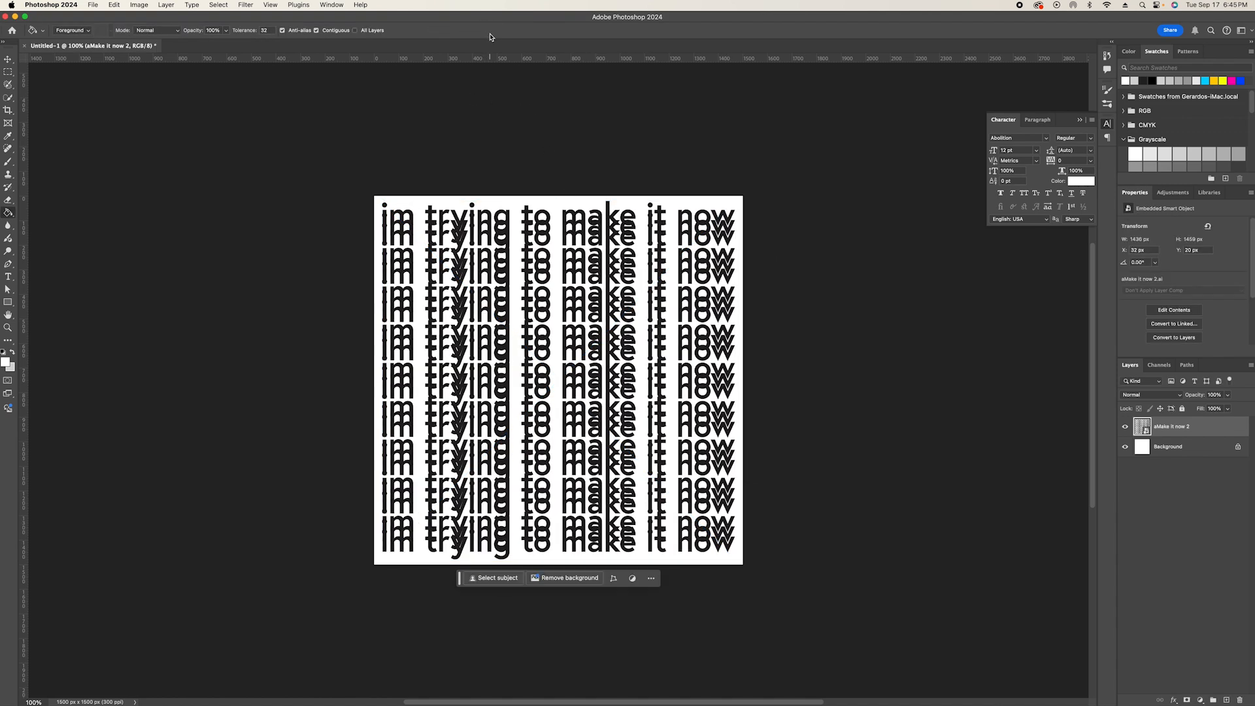
# In Liquify, Forward Warp the bottom rows of text downward into drips
pyautogui.click(180, 7)
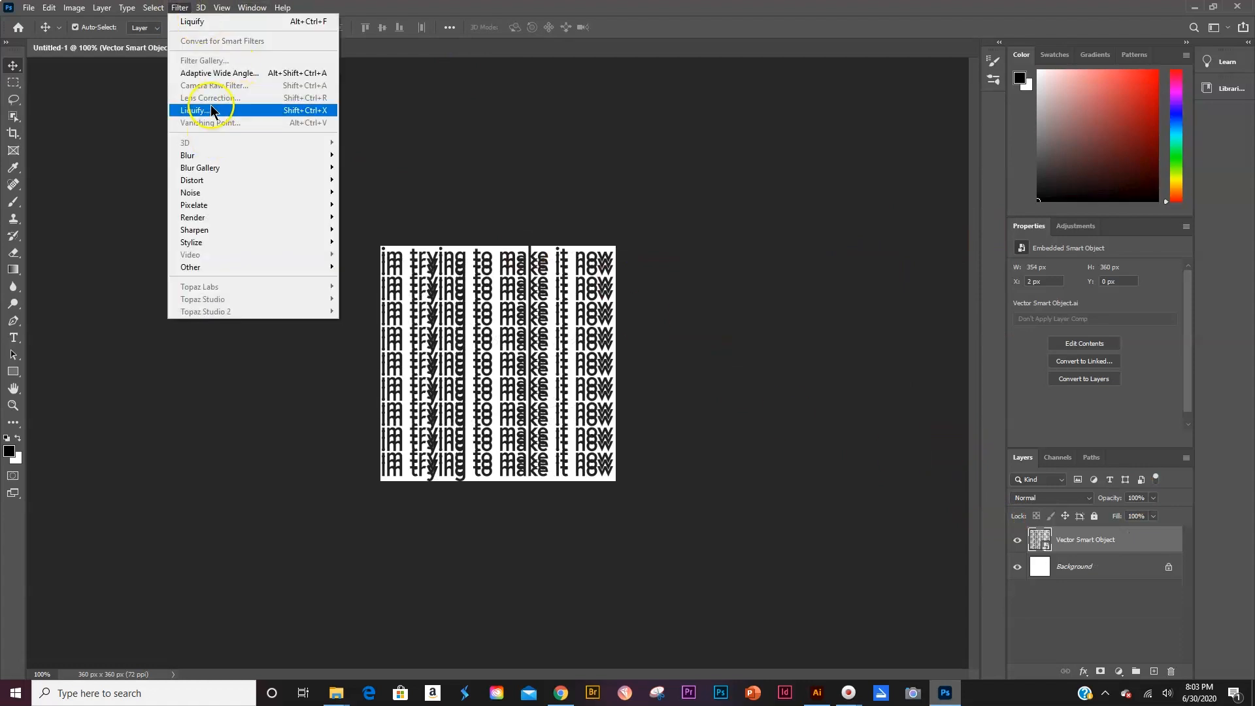
pyautogui.click(196, 110)
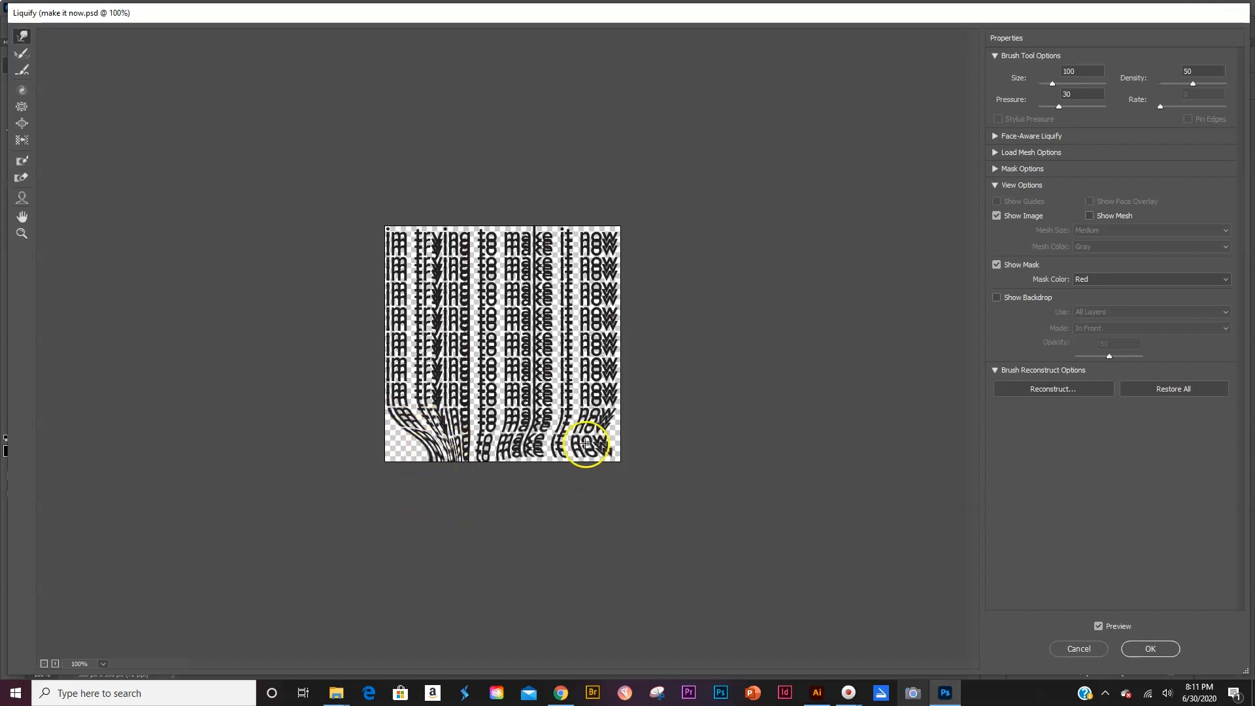
pyautogui.moveTo(584, 442); pyautogui.dragTo(459, 410)
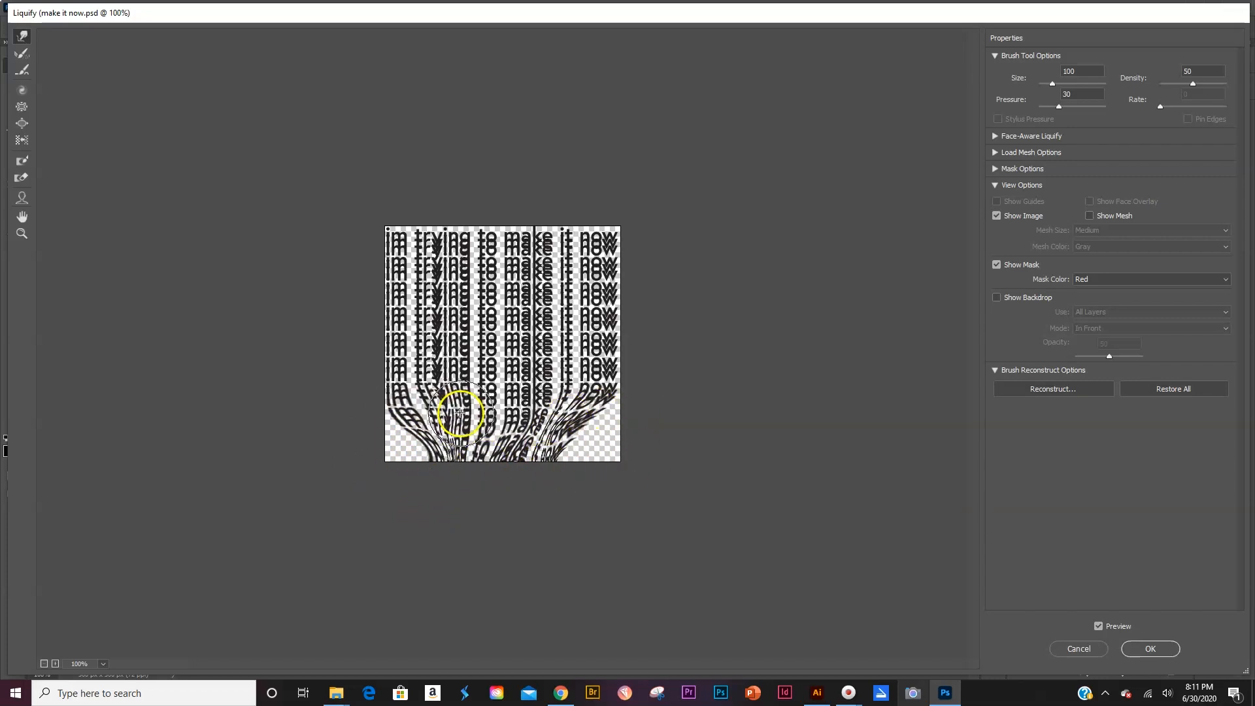
pyautogui.moveTo(460, 412); pyautogui.dragTo(568, 366)
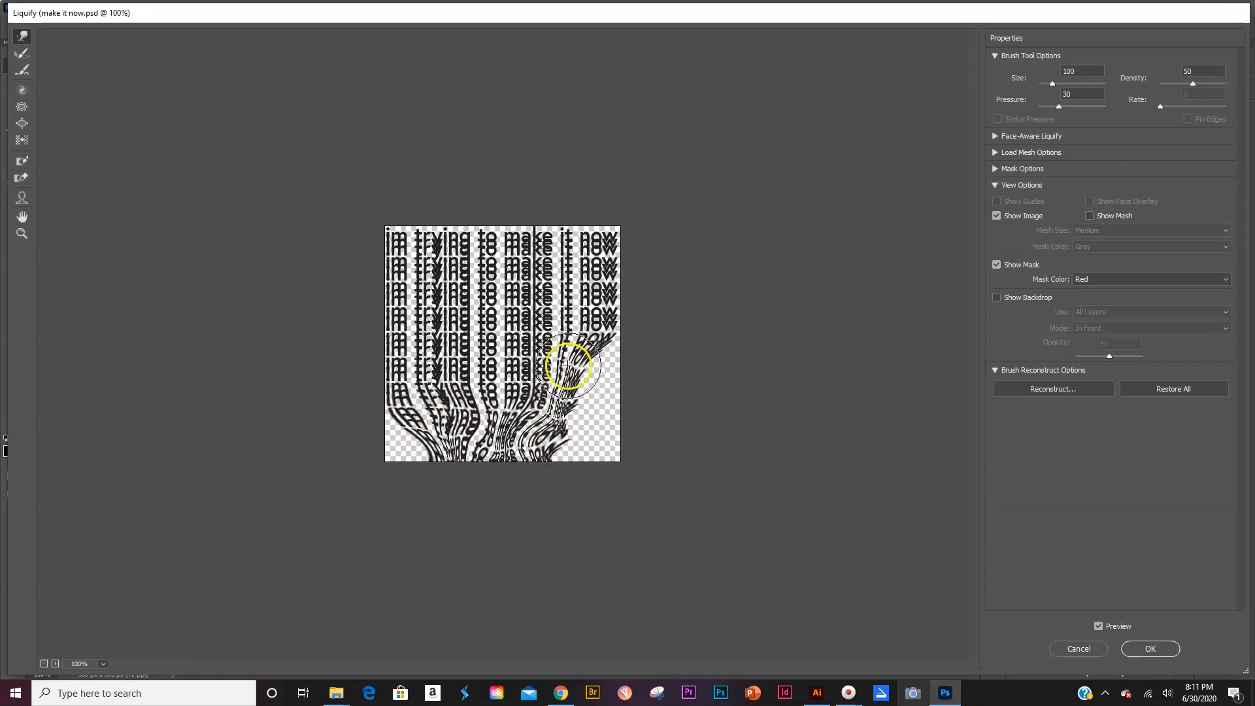
pyautogui.moveTo(568, 364); pyautogui.dragTo(512, 484)
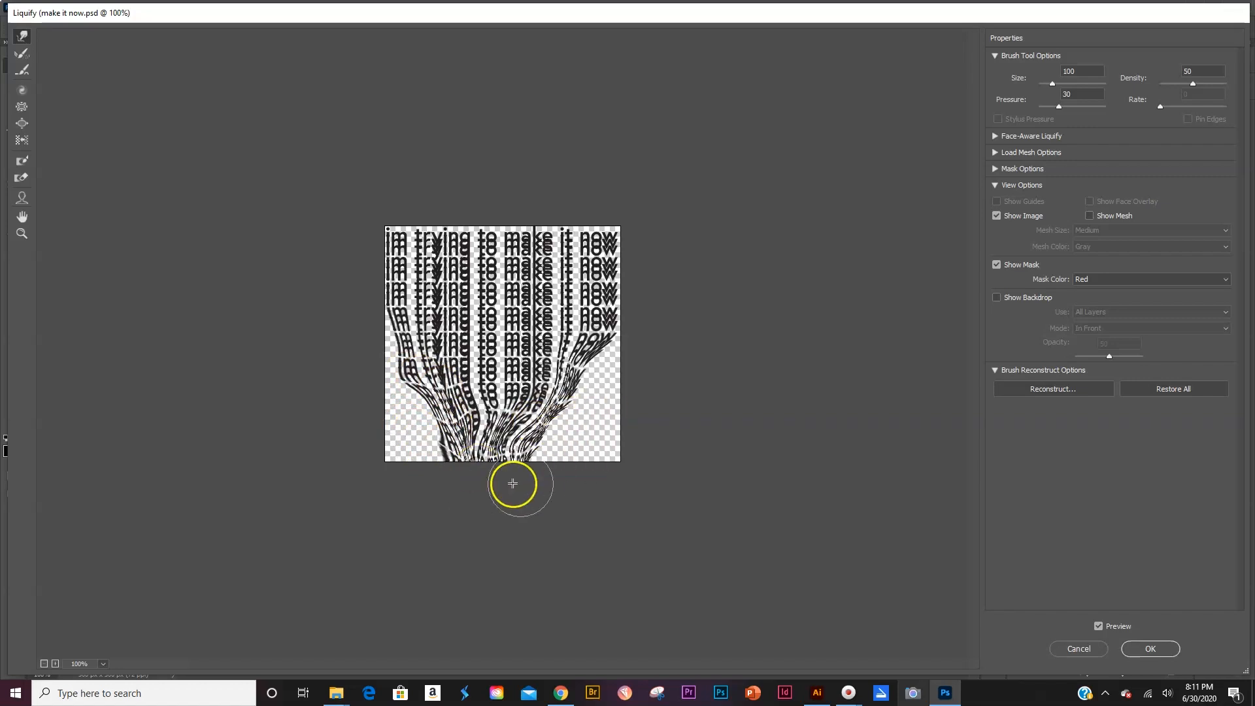
pyautogui.moveTo(513, 482); pyautogui.dragTo(504, 412)
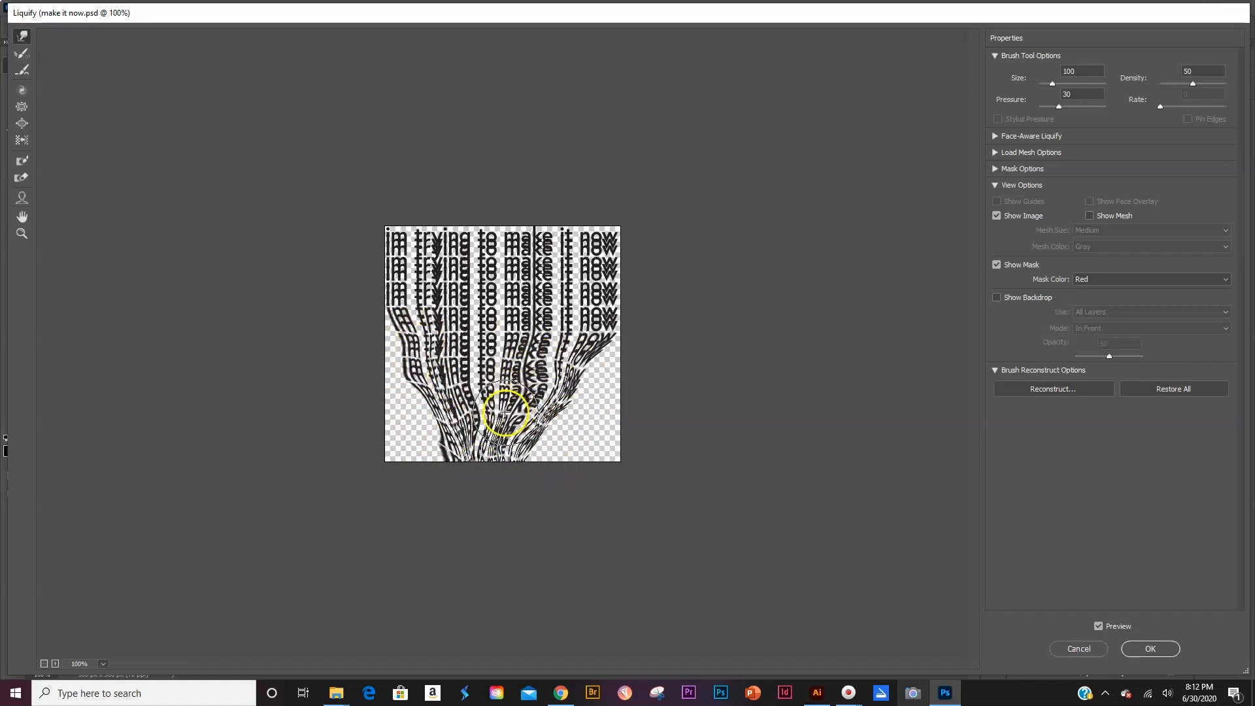
# Melt the middle rows further, then set Pressure to 5 and gently bend the upper rows
pyautogui.moveTo(504, 413); pyautogui.dragTo(427, 391)
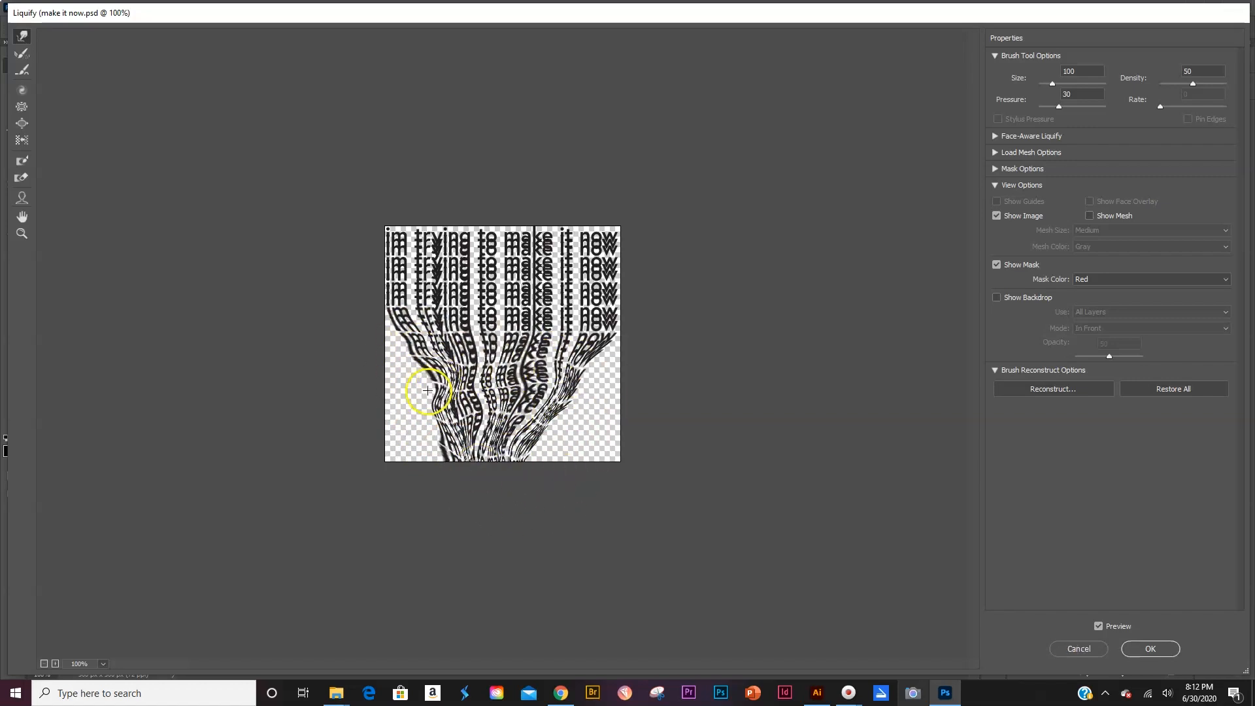
pyautogui.moveTo(427, 391); pyautogui.dragTo(501, 338)
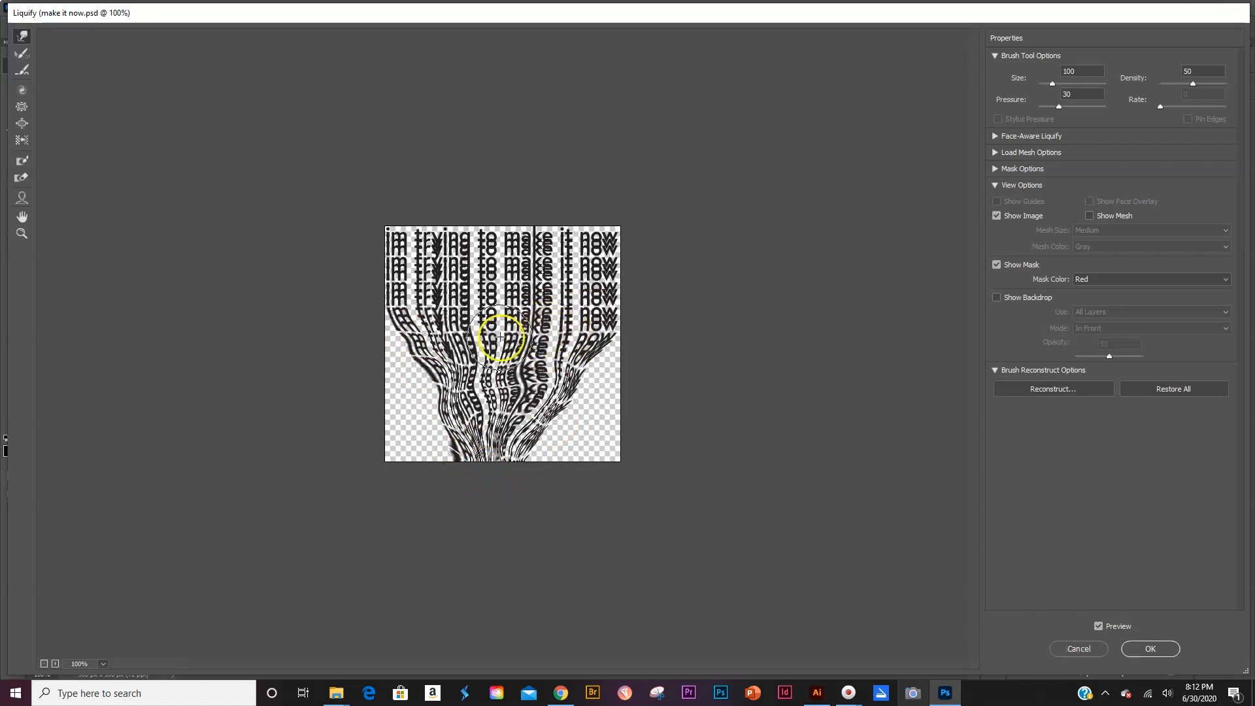
pyautogui.moveTo(499, 336); pyautogui.dragTo(396, 300)
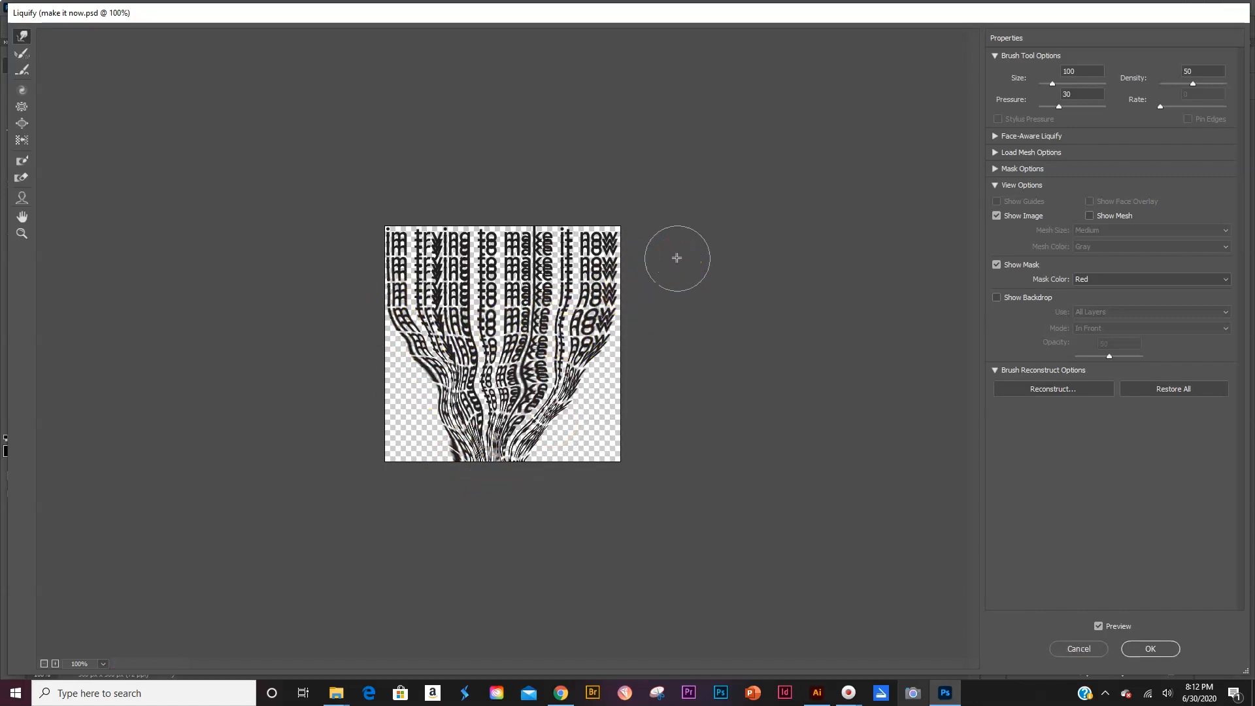
pyautogui.write('5')
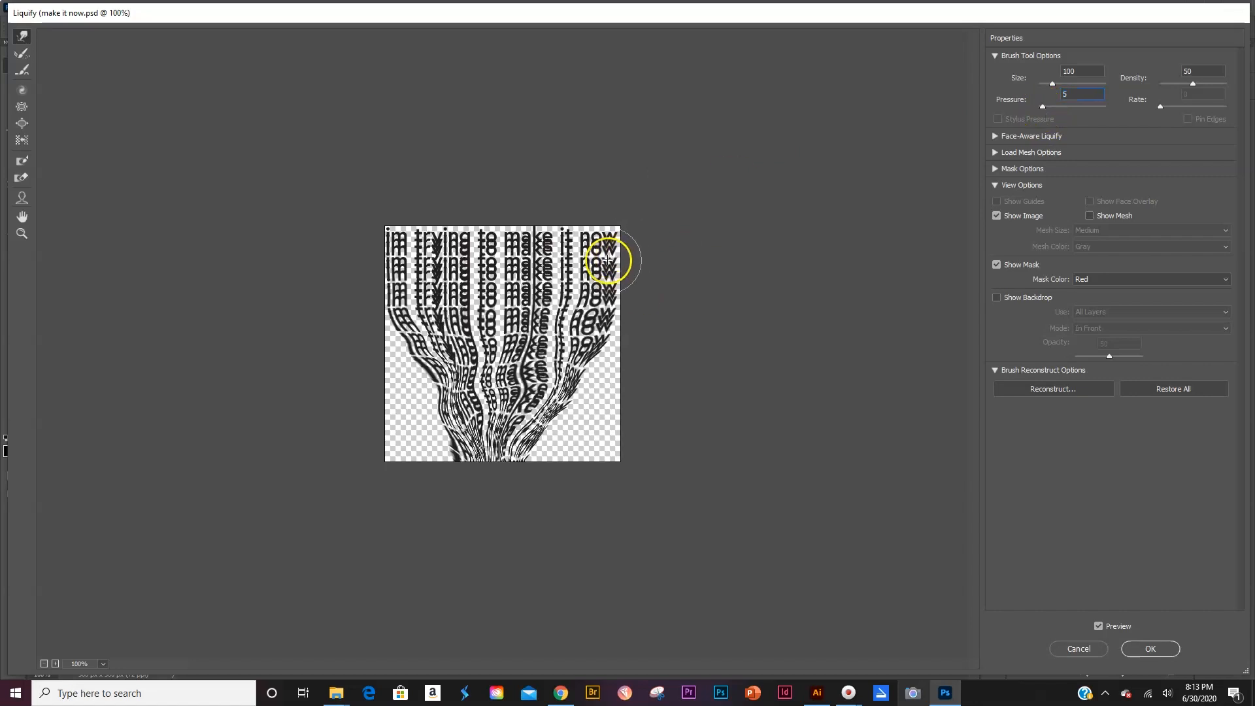
pyautogui.moveTo(606, 260); pyautogui.dragTo(480, 324)
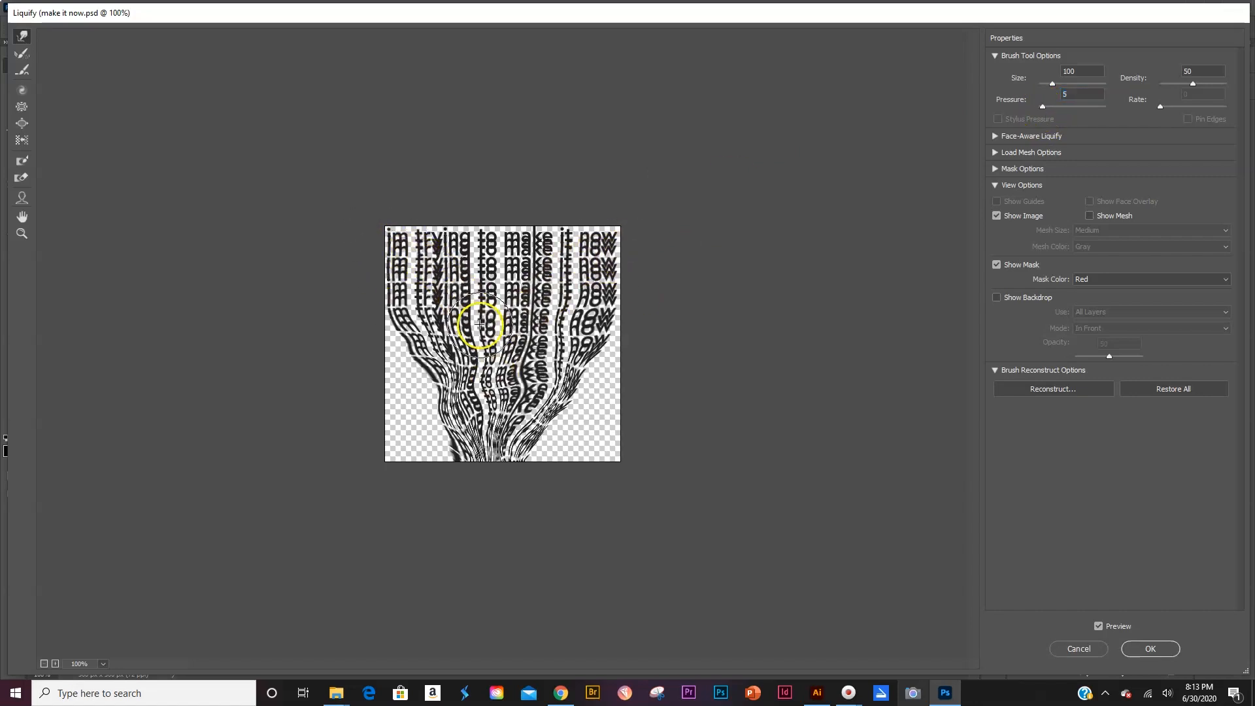